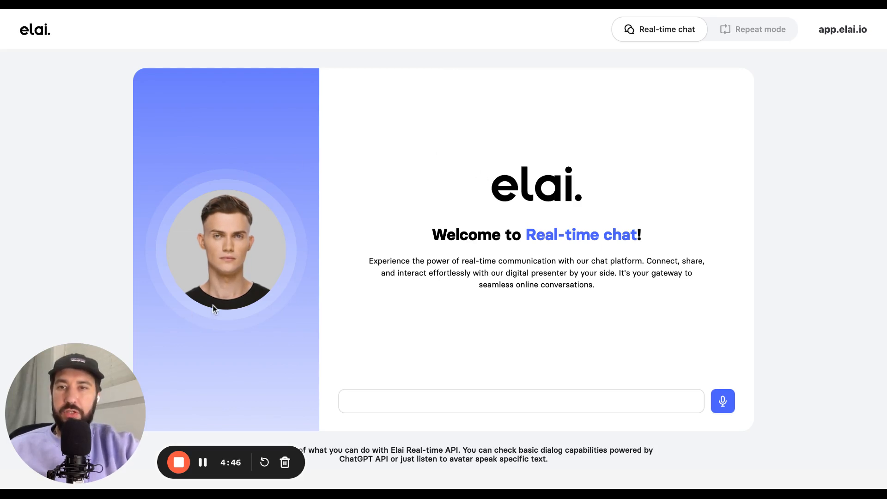
Focus the chat message box at the bottom of the Real-time chat panel
left_click(520, 400)
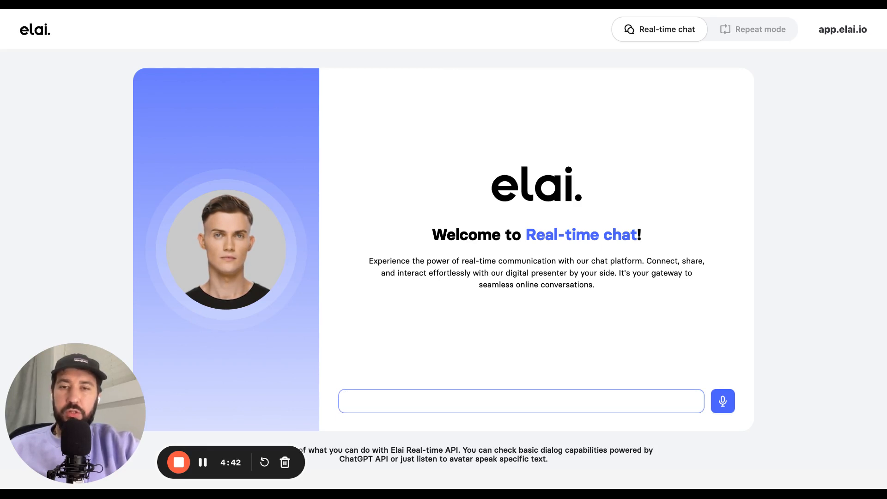
Enter the question "What is the capital of Great Bri…" for the avatar
left_click(520, 400)
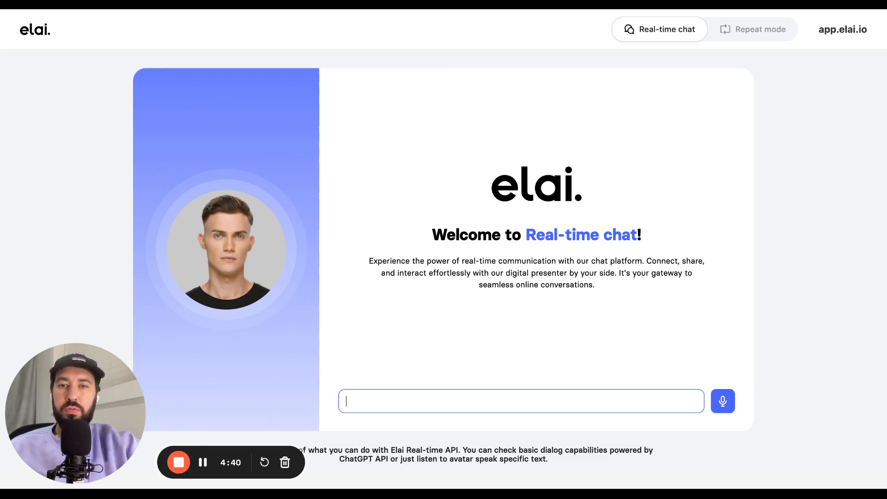
type("What is the capital of")
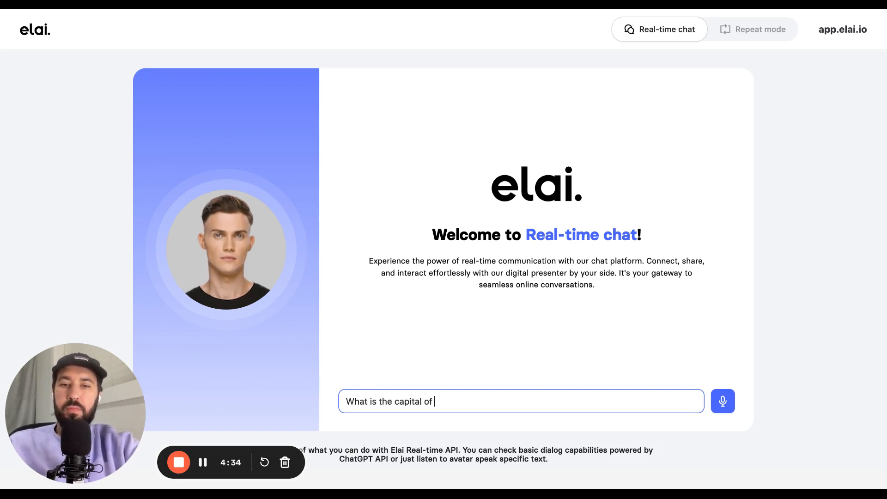
type("Great Bri")
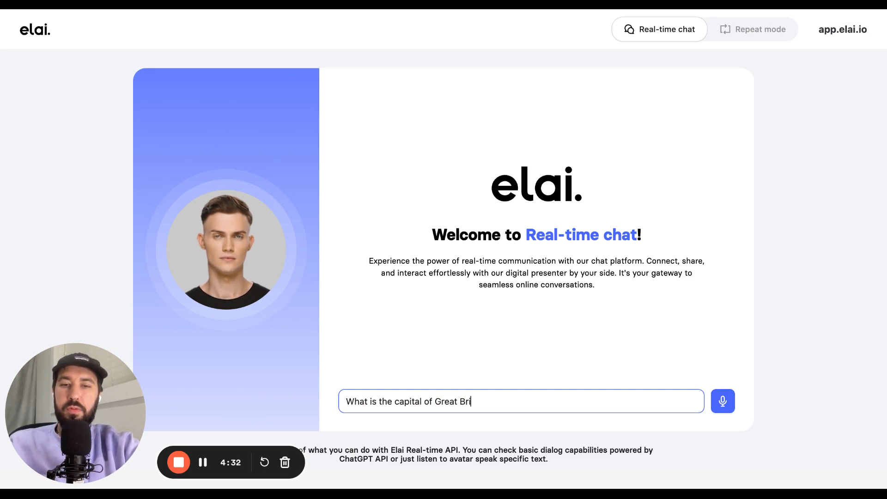